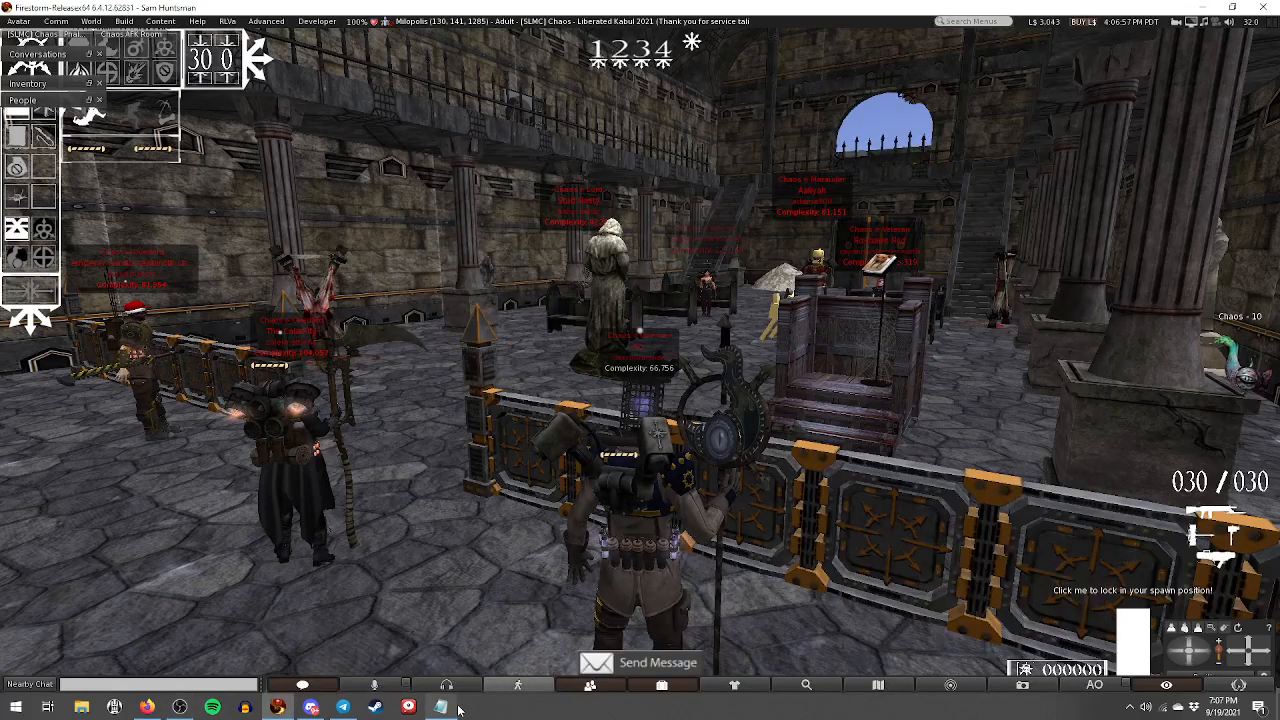
# - Open Notepad and type three numbered points: break activity, no real names, weapon-of-the-week thread
pyautogui.click(436, 704)
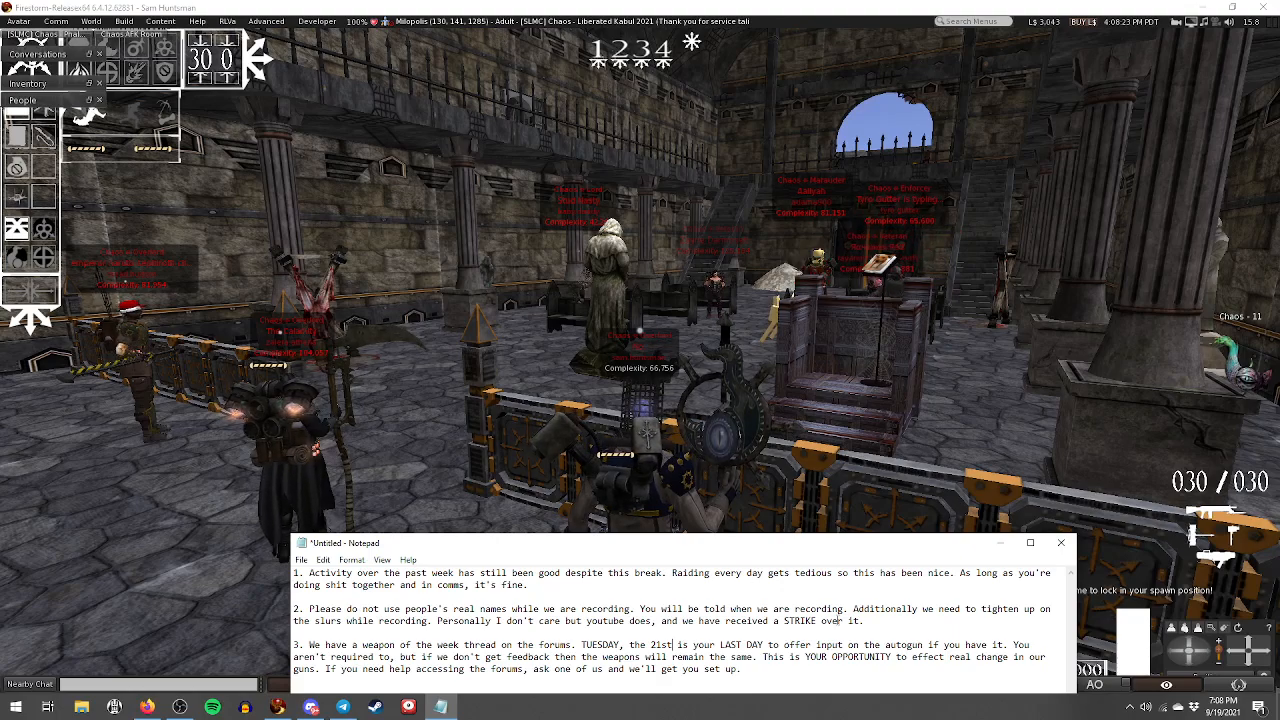
# - Return to the Firestorm scene, where the 'ooga booga' Second Life Military News notice arrives
pyautogui.click(1061, 542)
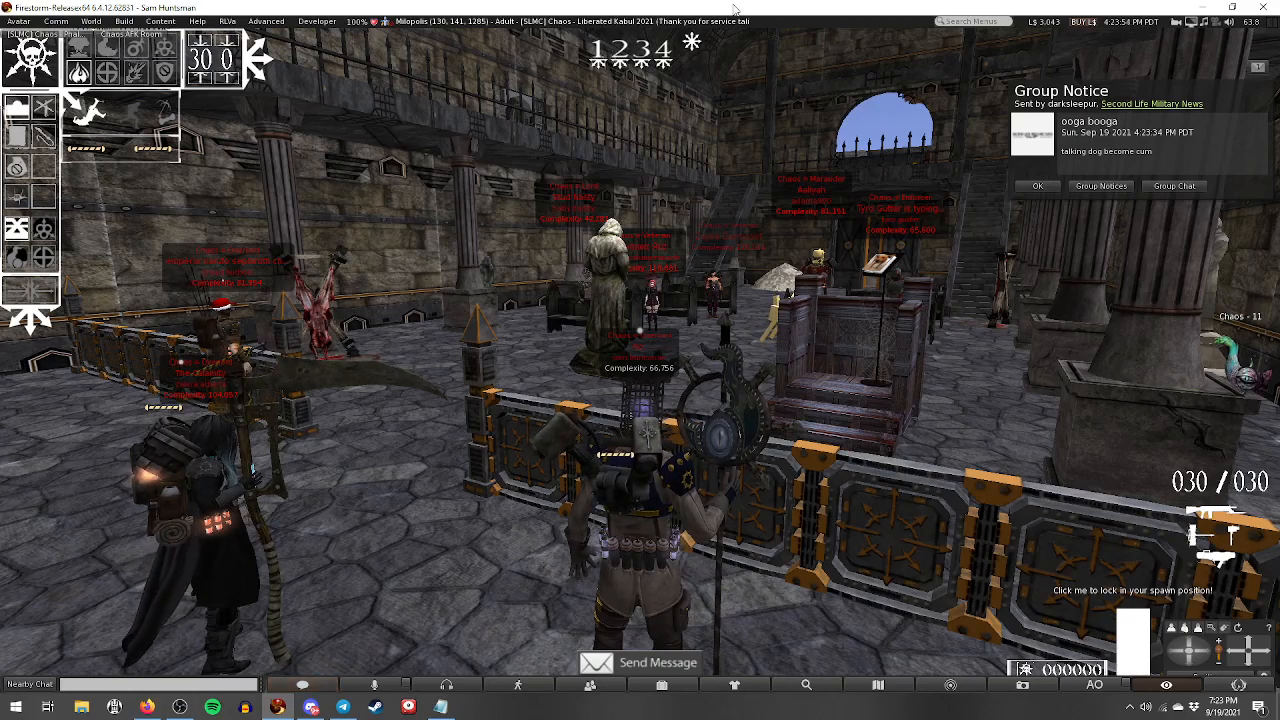
# - Dismiss the 'ooga booga' group notice with OK, then click in the Firestorm scene
pyautogui.click(1037, 186)
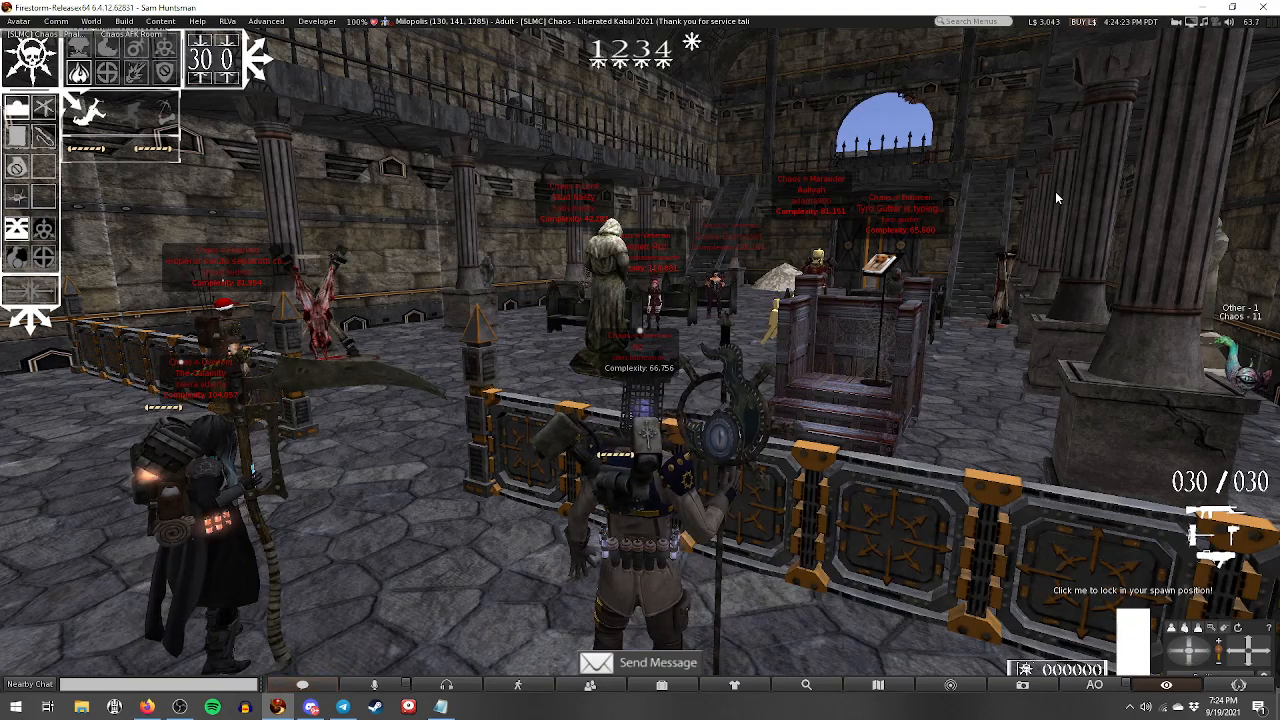
pyautogui.click(586, 686)
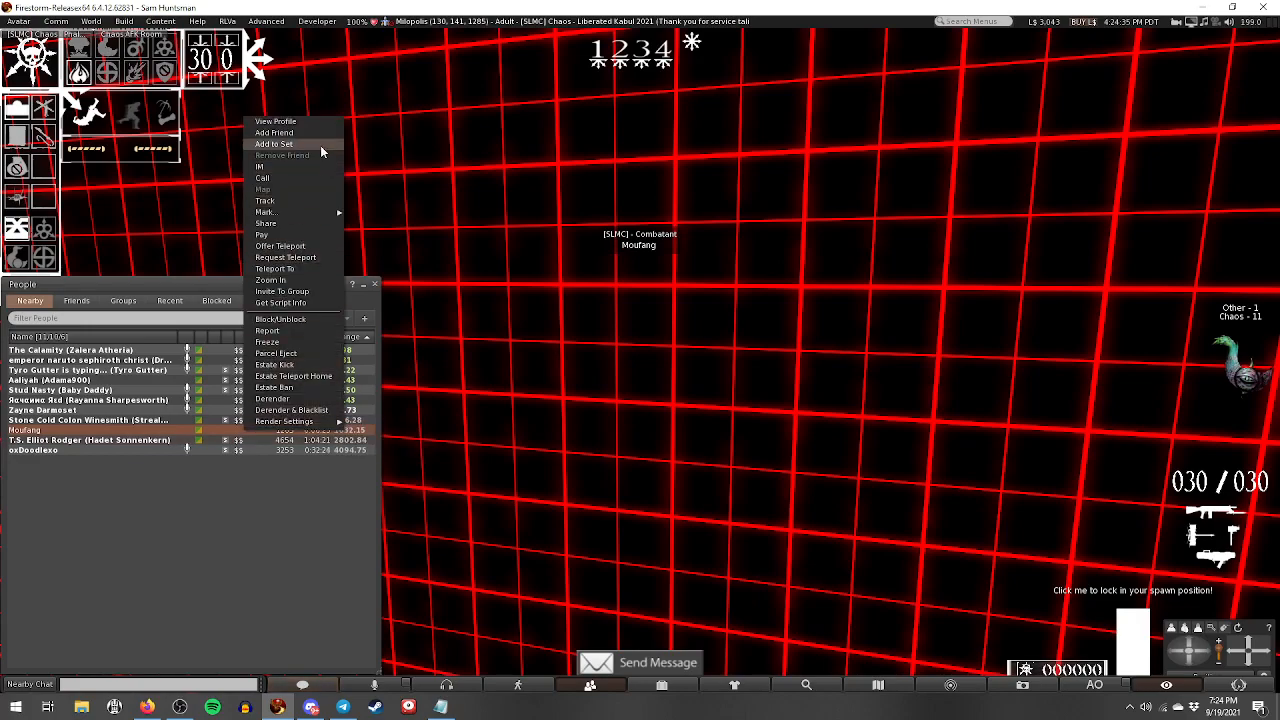
pyautogui.click(275, 120)
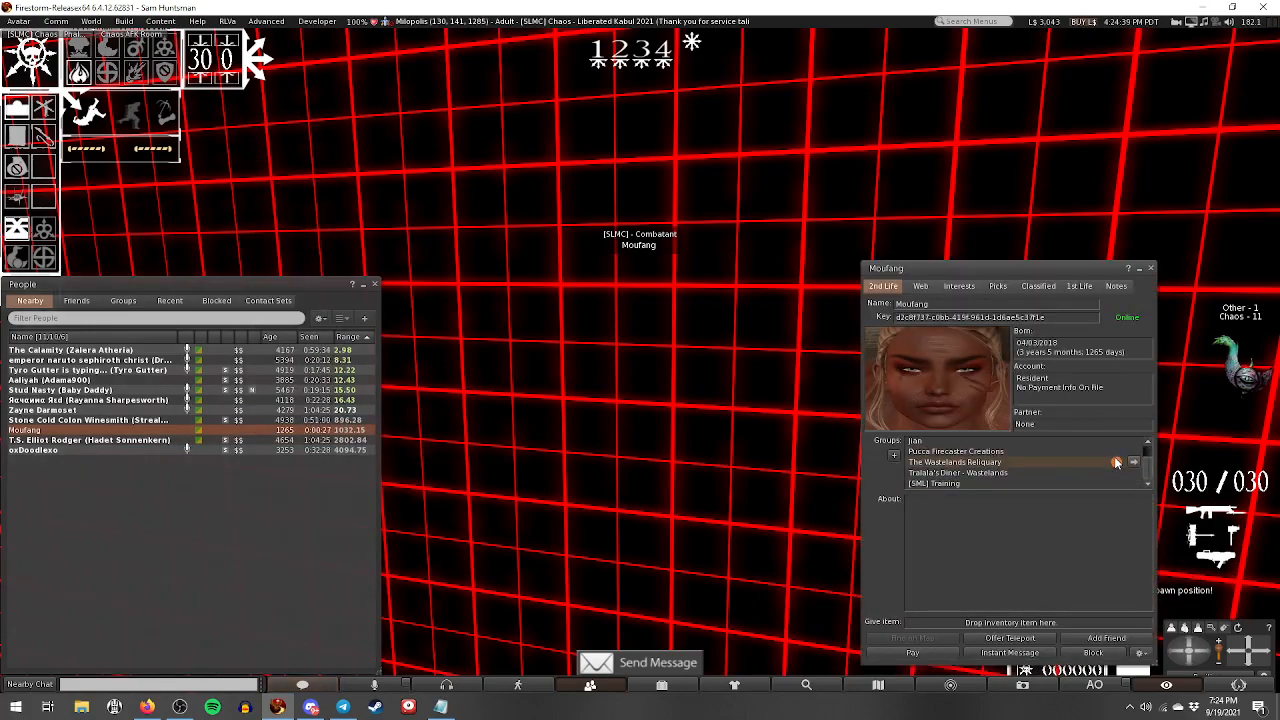
pyautogui.click(1150, 268)
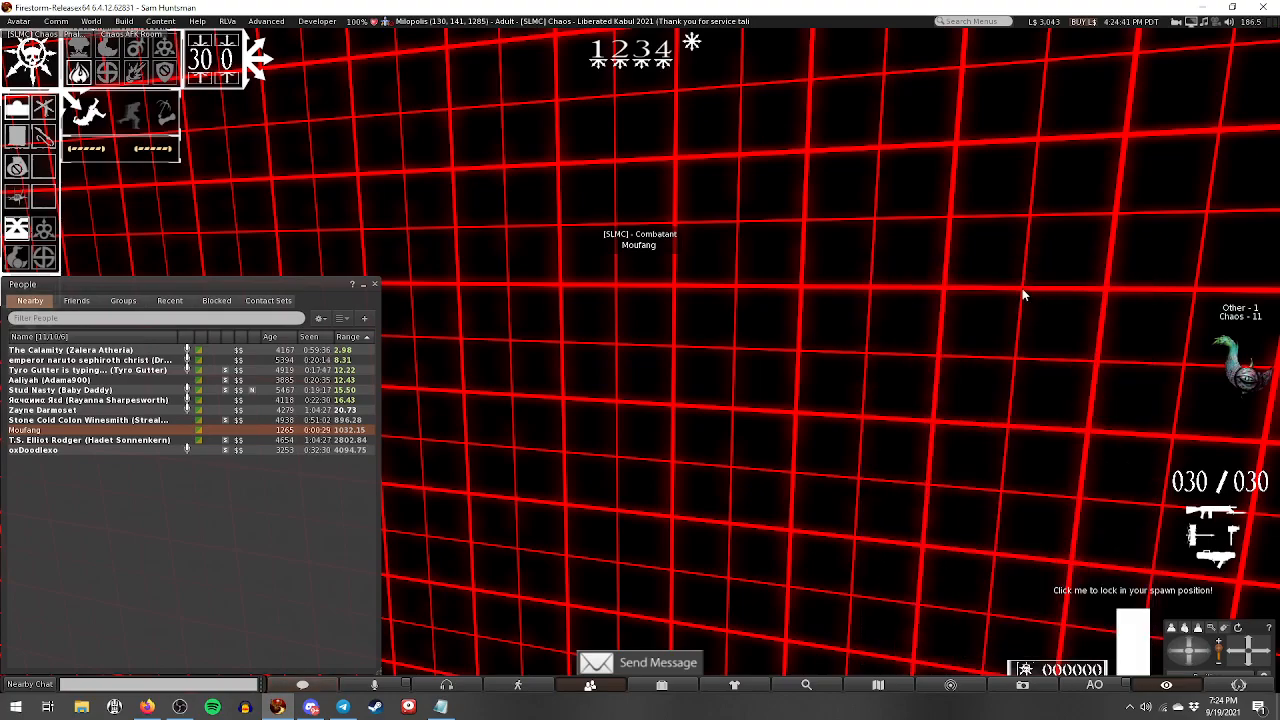